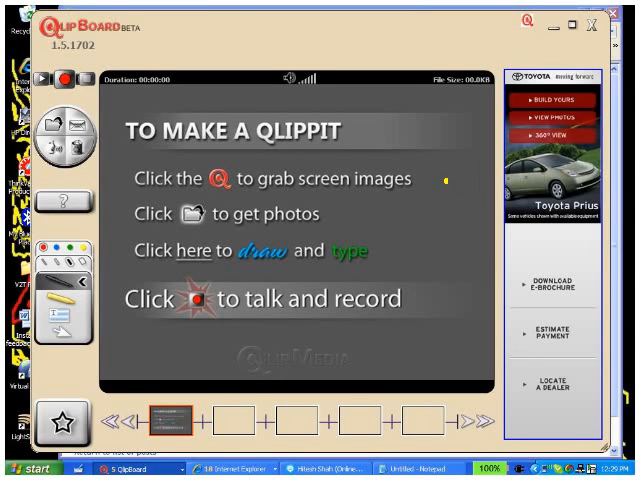
Step: Draw a yellow freehand stroke down beside the welcome screen instructions
{"action": "left_click_drag", "start_coordinate": [446, 180], "coordinate": [447, 278]}
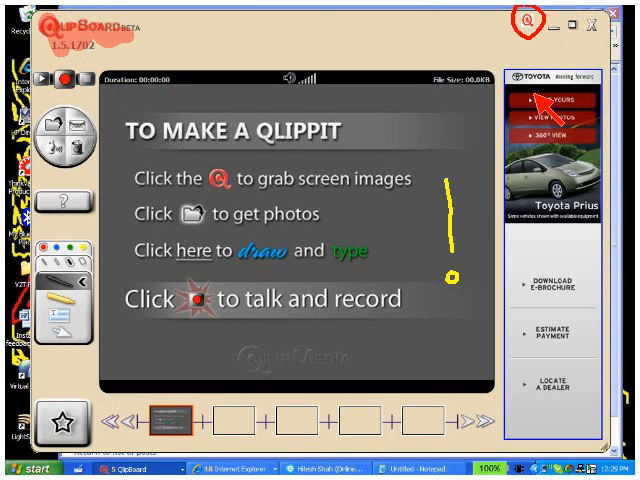
{"action": "left_click", "coordinate": [526, 19]}
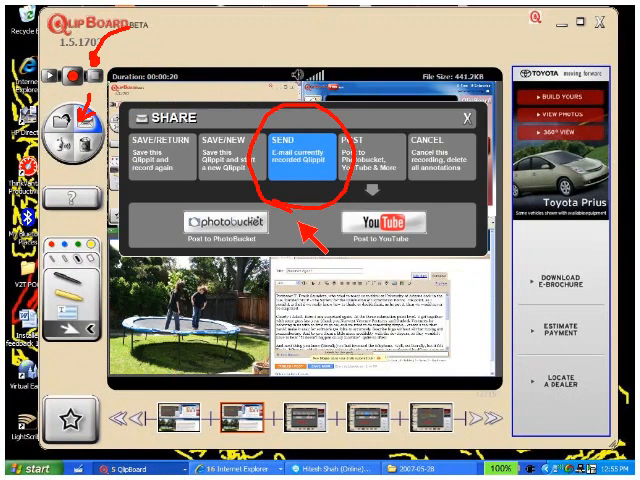
Step: Email the Qlippit through Send Qlippit, with subject 'How to use QlipBoard' and a short message
{"action": "left_click", "coordinate": [305, 140]}
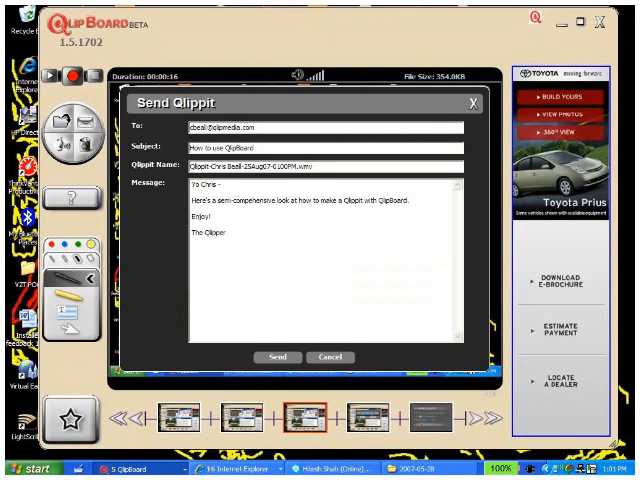